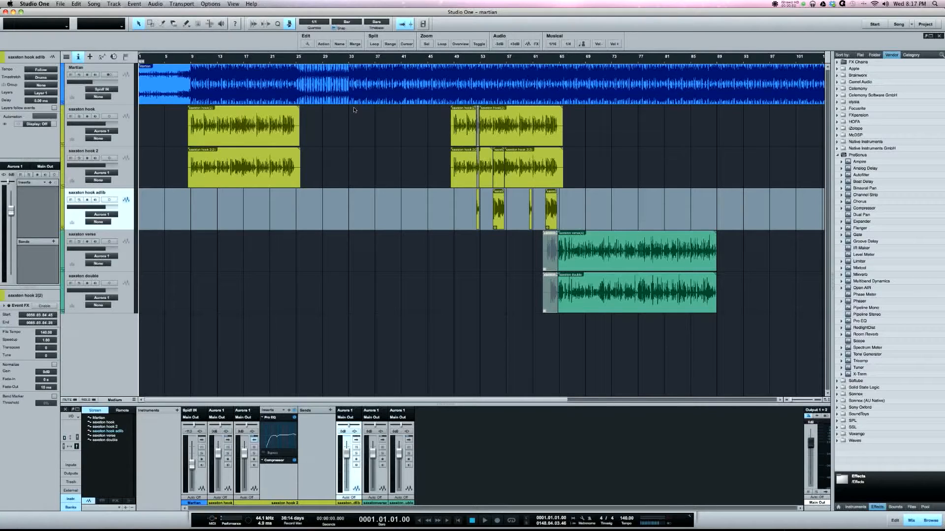
mouse_move(356, 149)
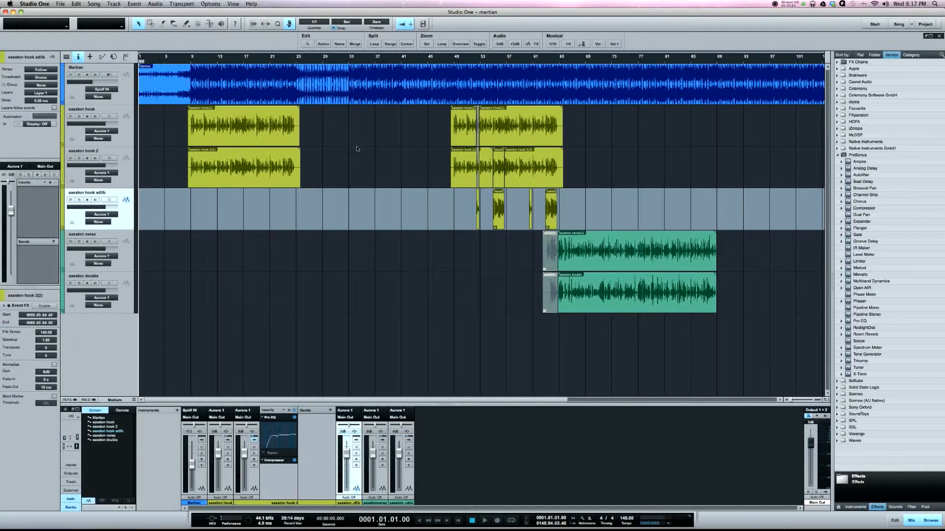
Step: Reveal the custom copy macros, then sign in to browse the online Exchange content
left_click(324, 44)
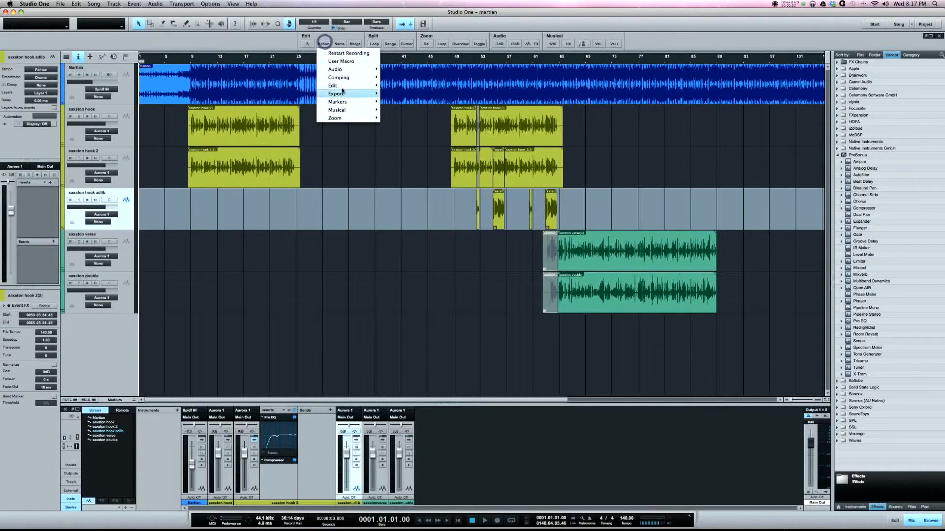
left_click(332, 85)
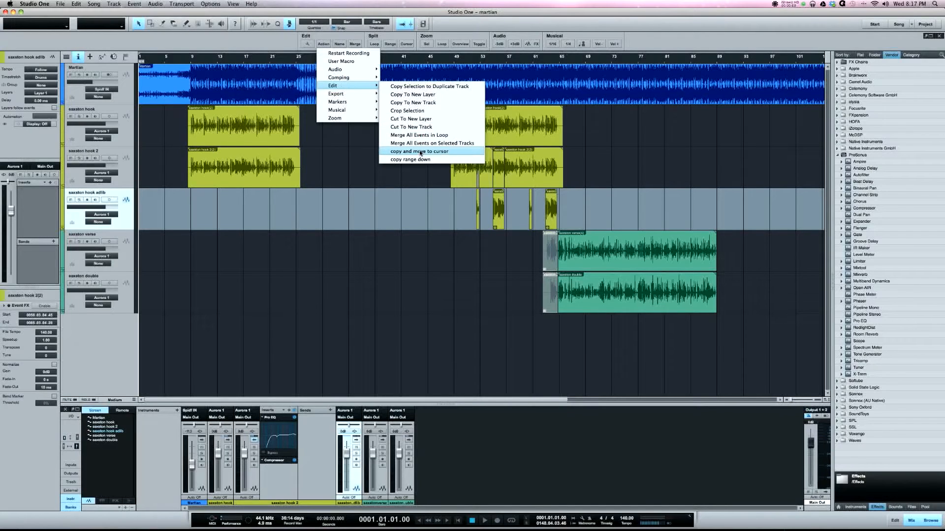
mouse_move(420, 159)
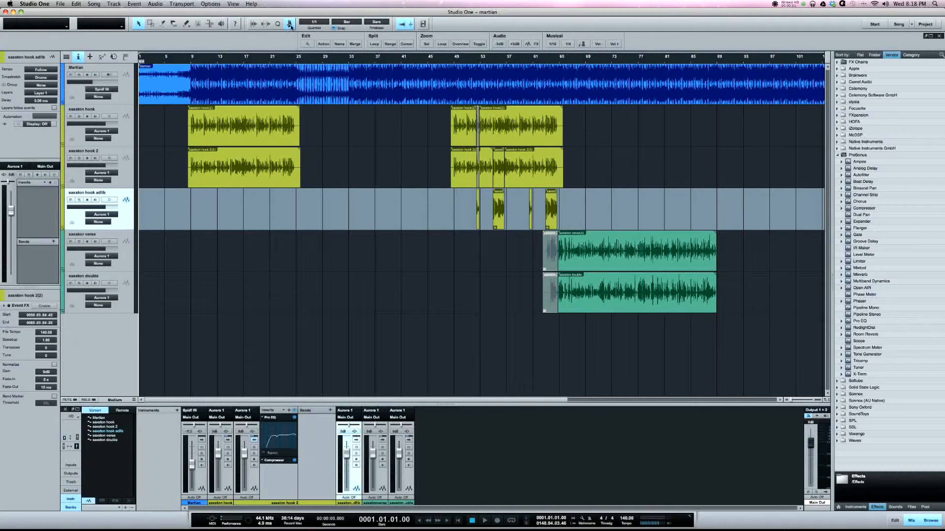
mouse_move(289, 23)
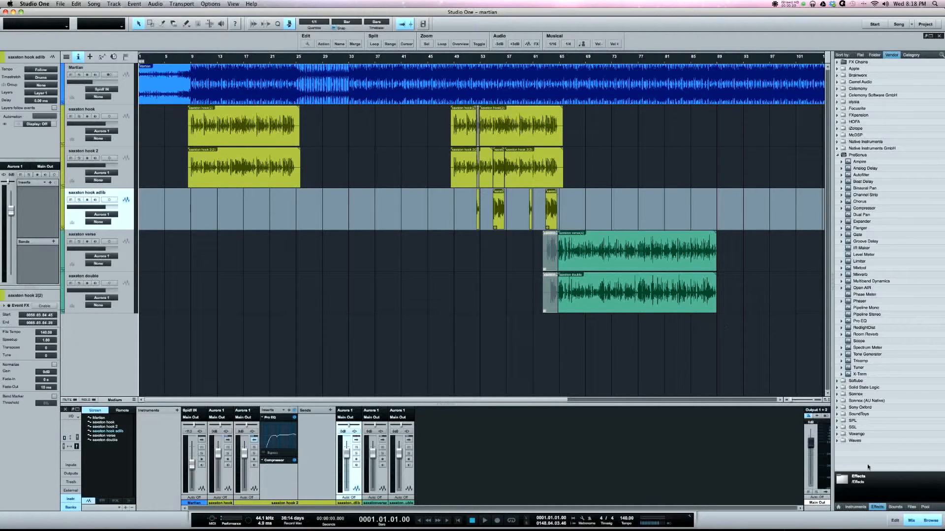
left_click(883, 55)
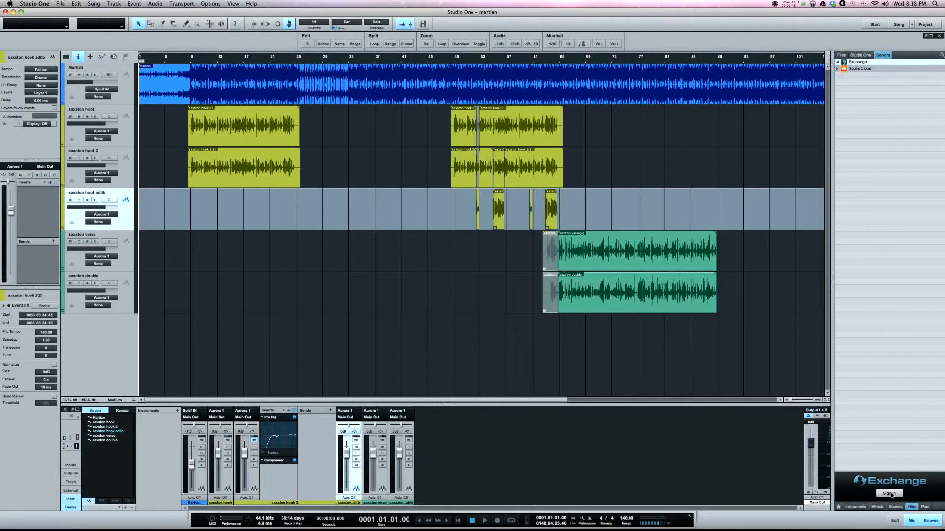
left_click(844, 62)
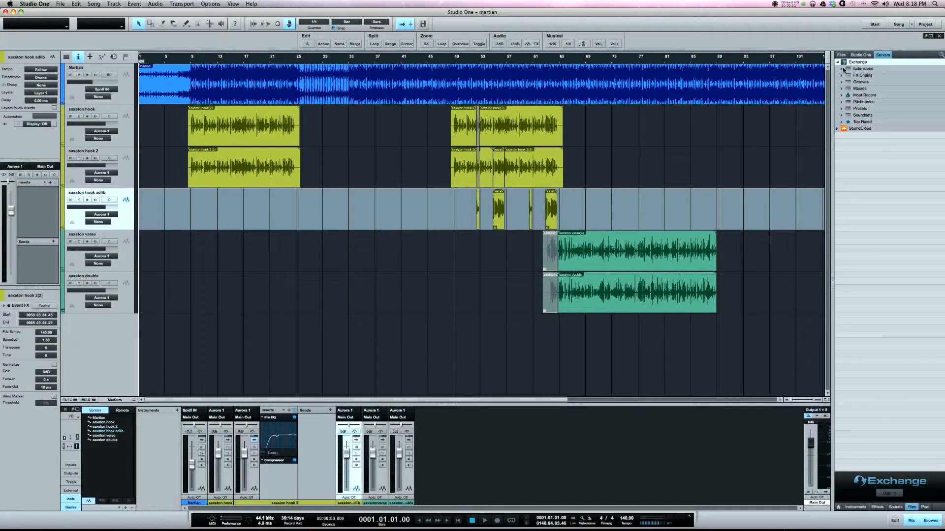
Step: Show the Exchange Extensions with the Studio One Macro Toolbar and the Macros category
left_click(842, 68)
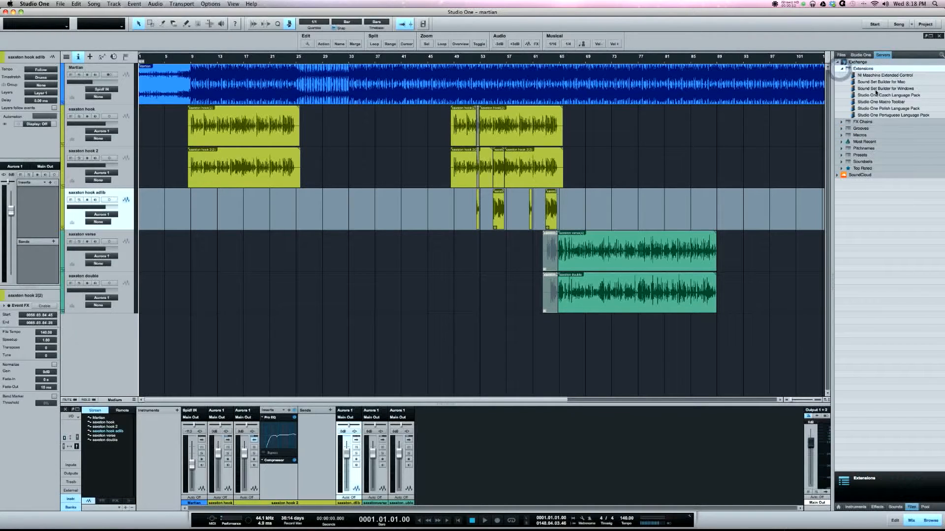
left_click(886, 102)
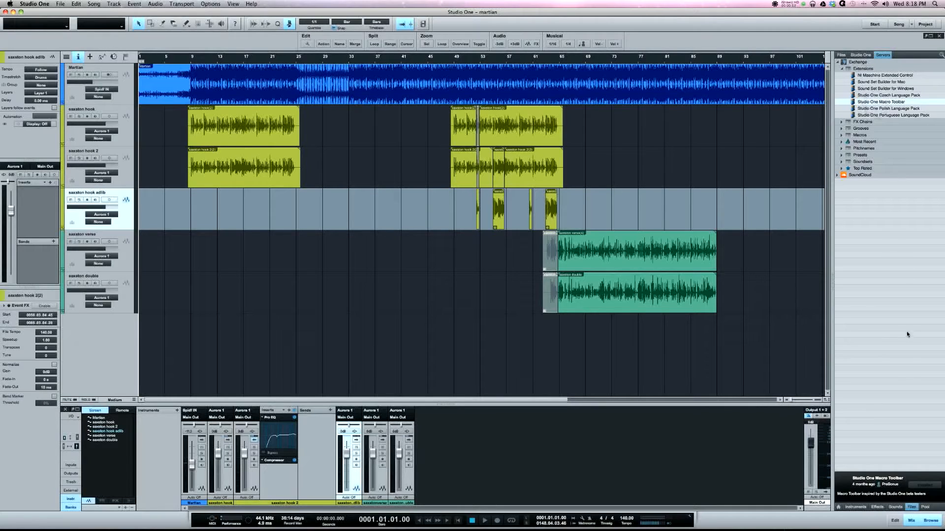
mouse_move(878, 153)
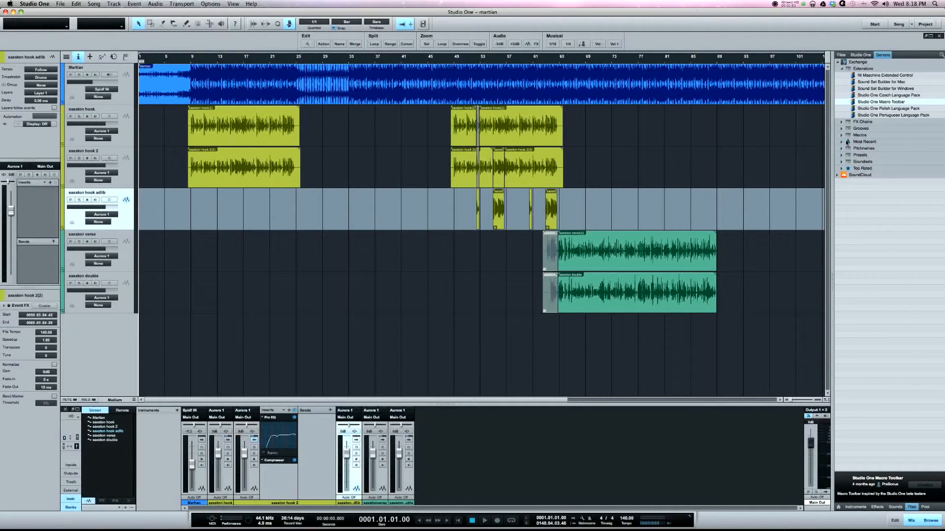
left_click(843, 134)
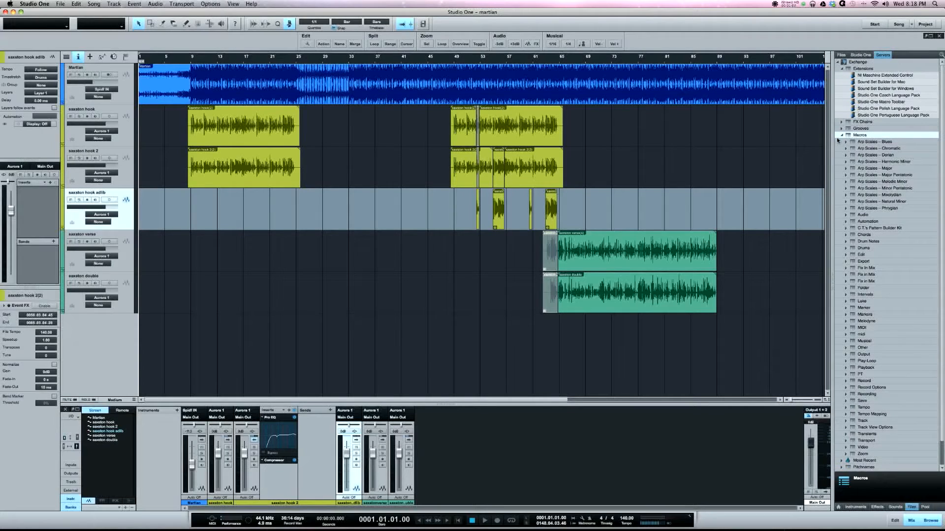
left_click(842, 134)
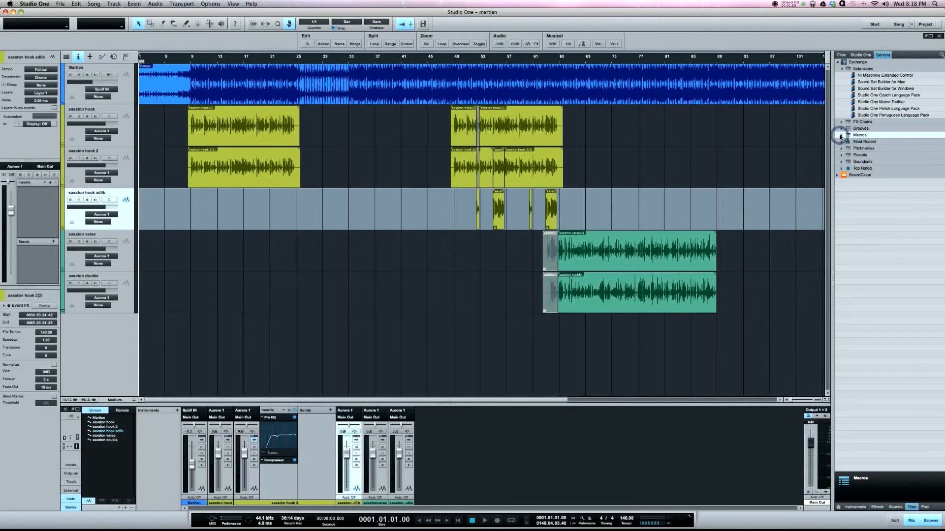
left_click(842, 135)
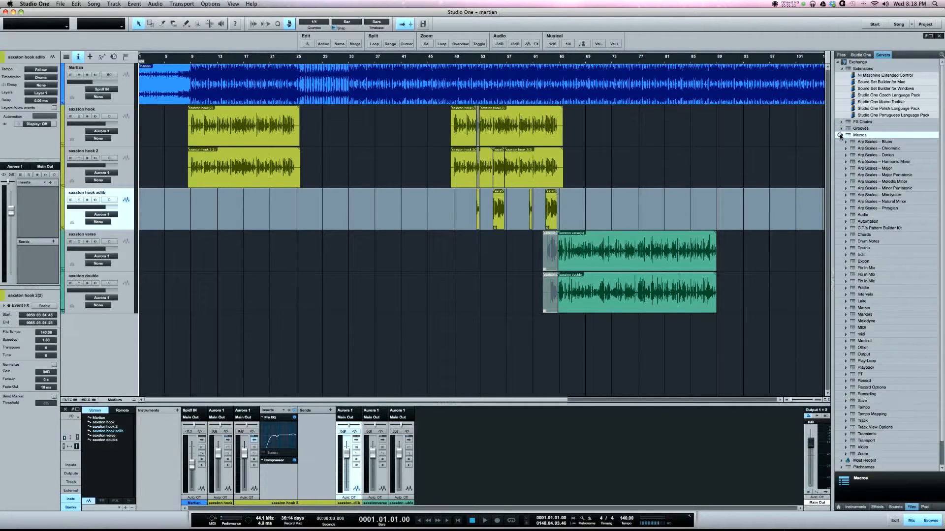
left_click(841, 135)
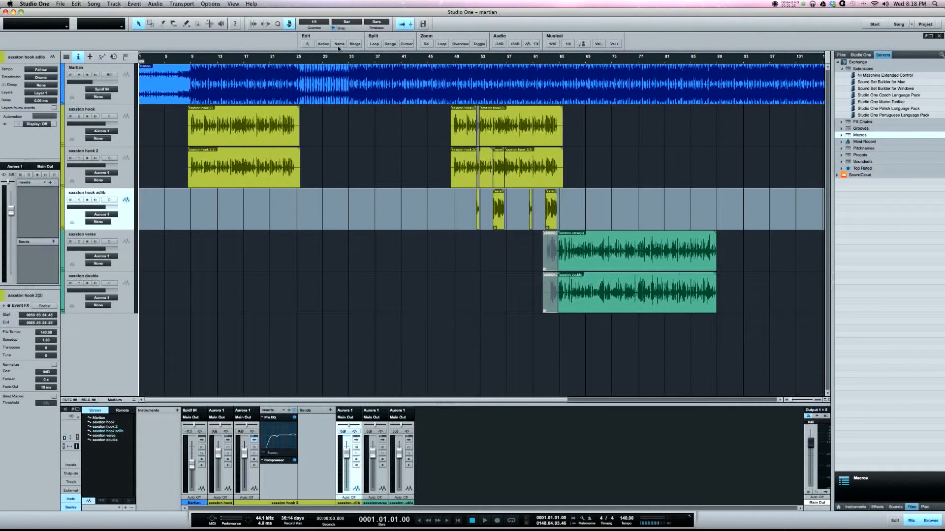
left_click(323, 43)
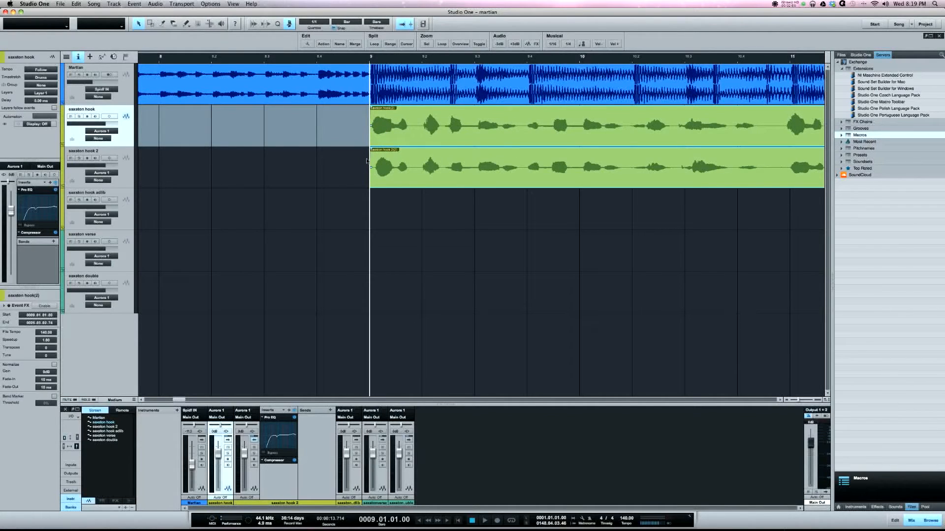
mouse_move(369, 58)
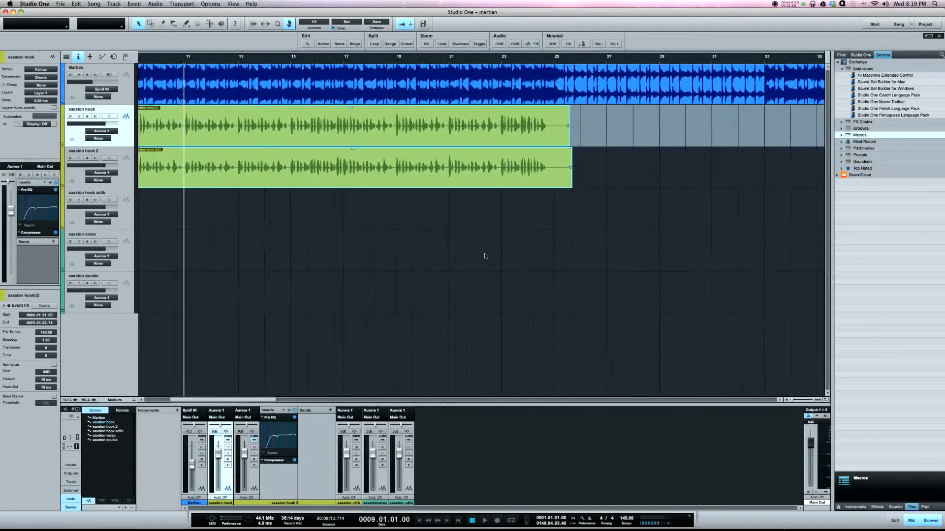
scroll("right", 3)
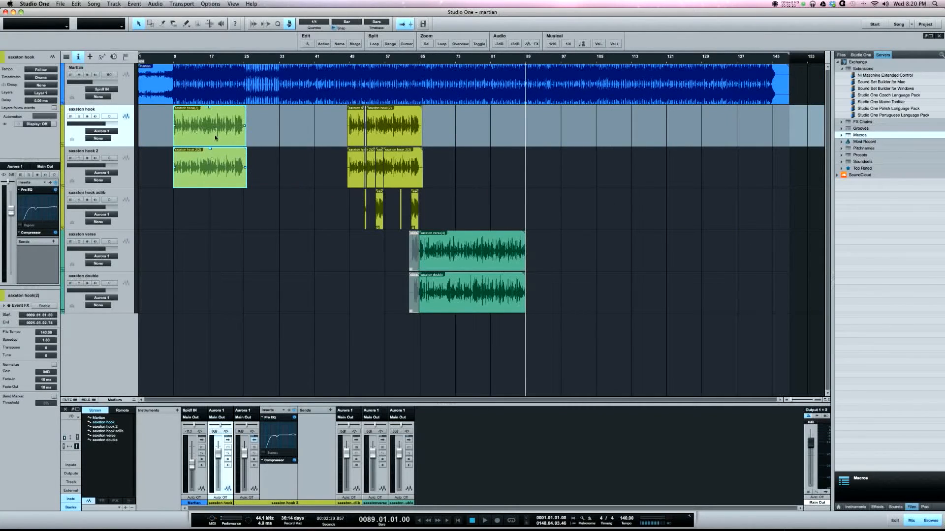
mouse_move(239, 157)
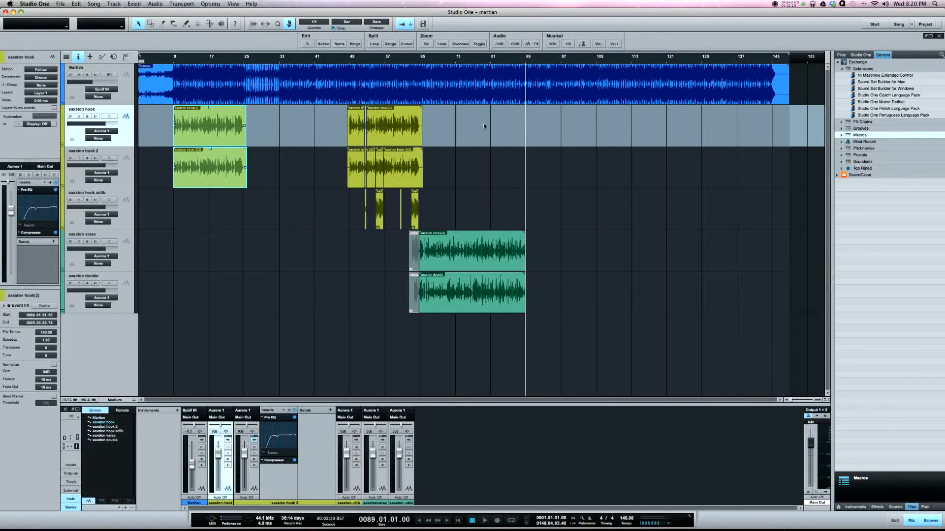
Step: Run the 'copy and move to cursor' macro to duplicate both sax hooks at the playhead, then view the whole song
left_click(323, 42)
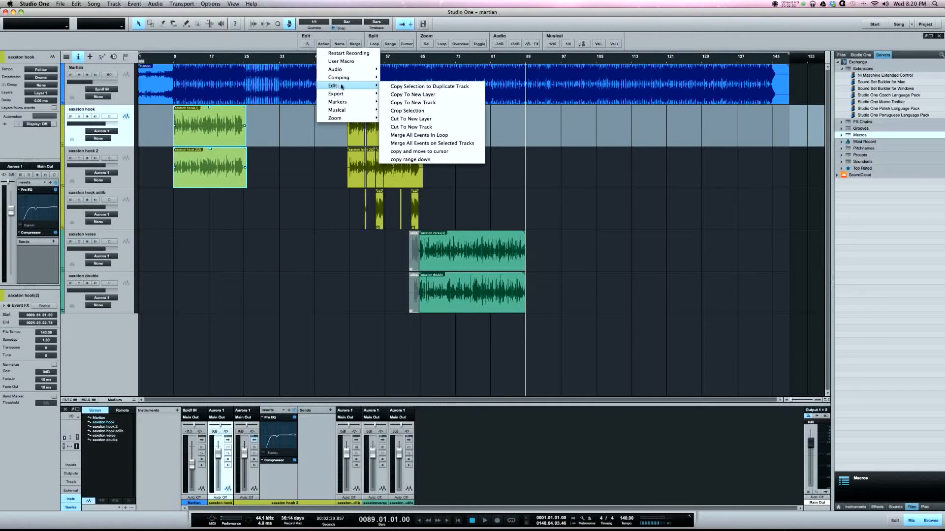
mouse_move(419, 152)
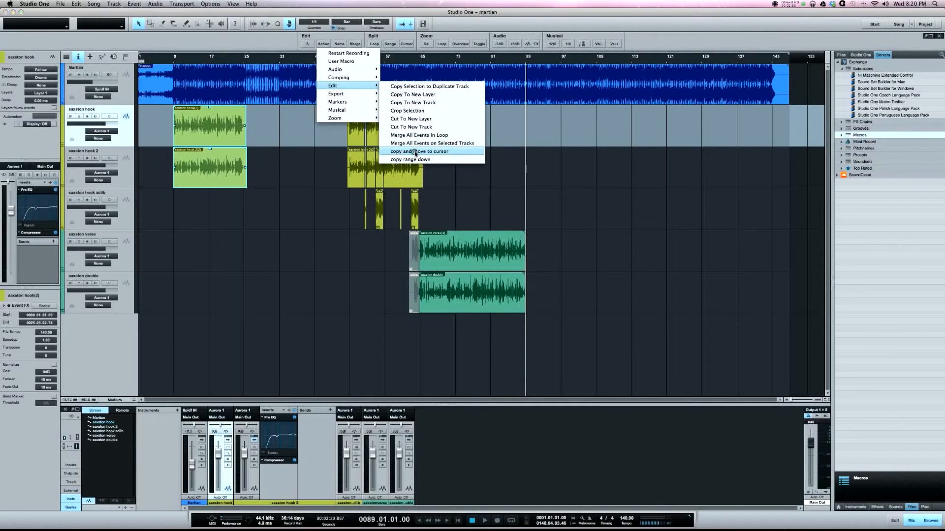
left_click(417, 152)
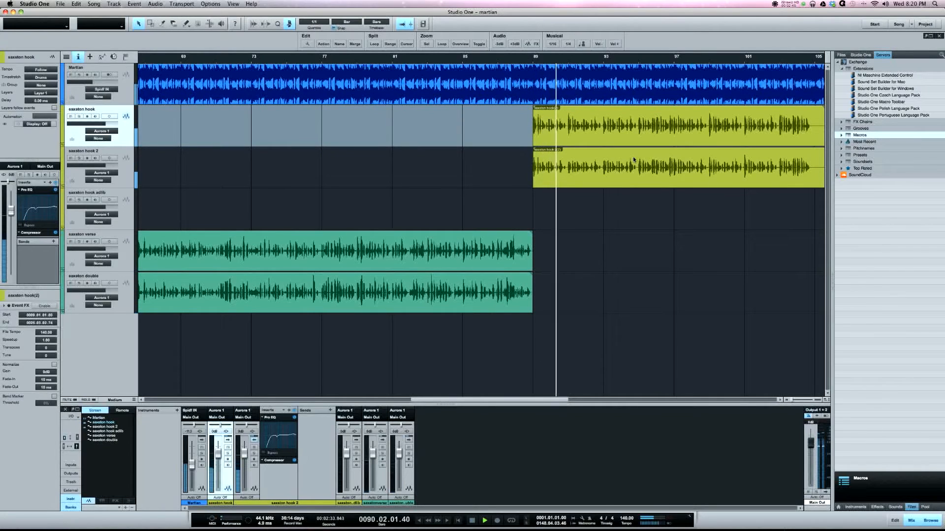
left_click(508, 56)
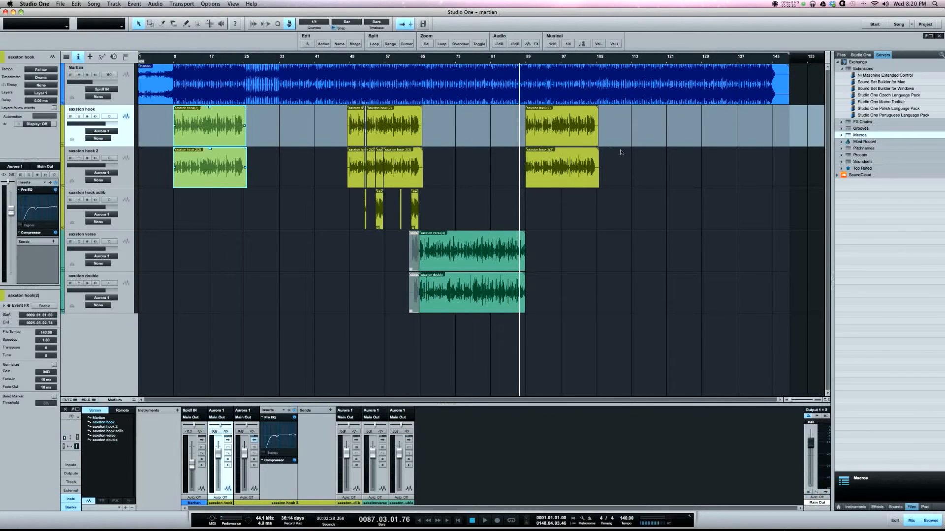
left_click(323, 43)
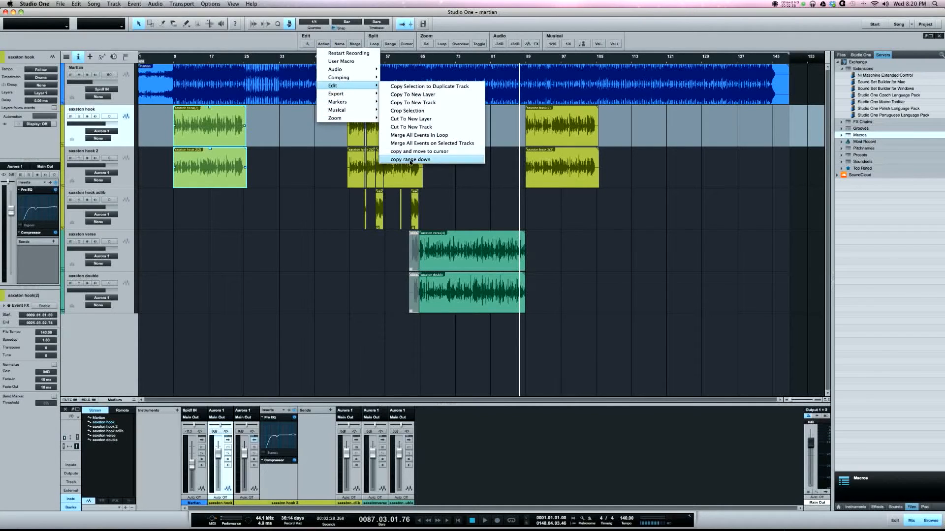
Step: Range-select a single word on the saxton double track for copying
left_click(409, 159)
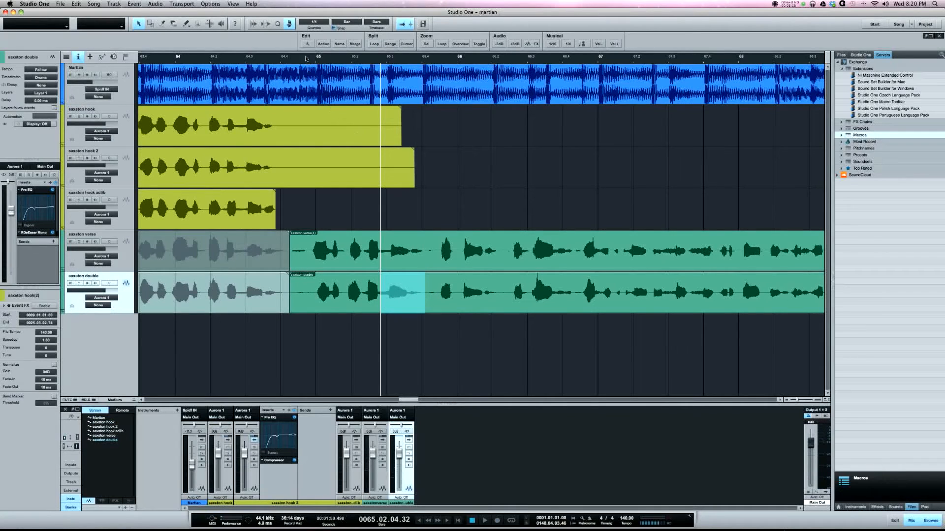
Step: Copy the marked word onto a new sax double 2 track via 'copy range down', then move along to another word
left_click(324, 44)
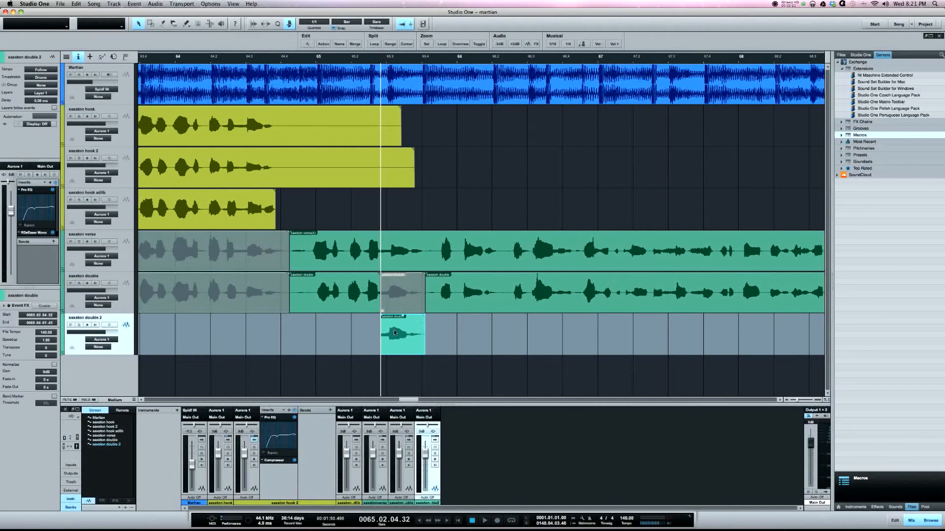
mouse_move(413, 303)
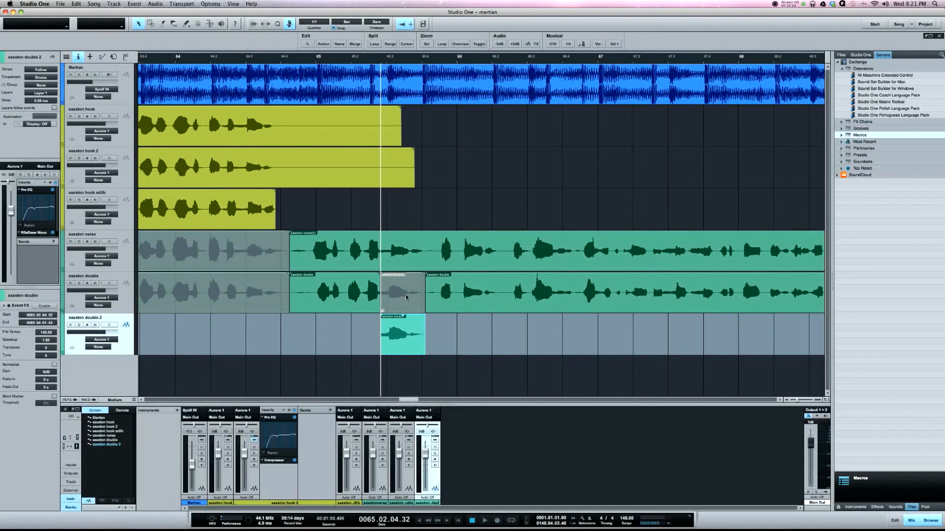
left_click(401, 335)
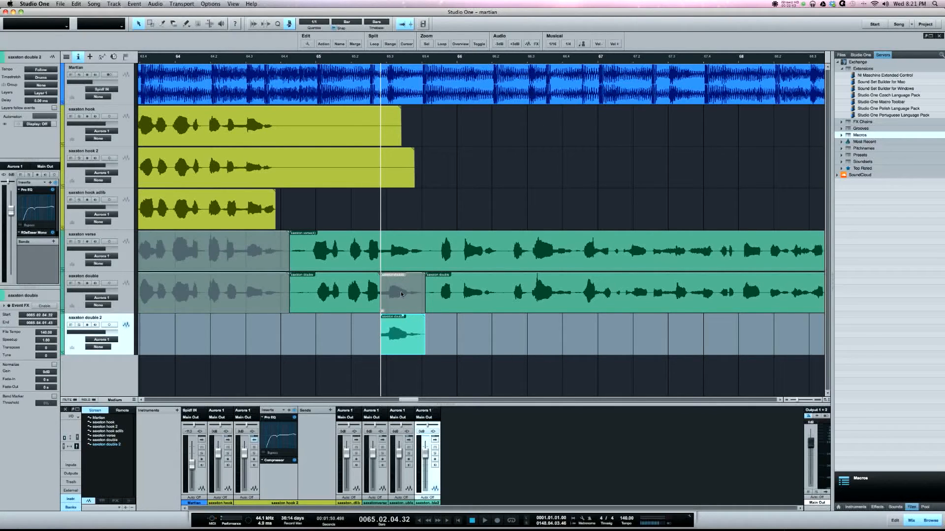
scroll("right", 3)
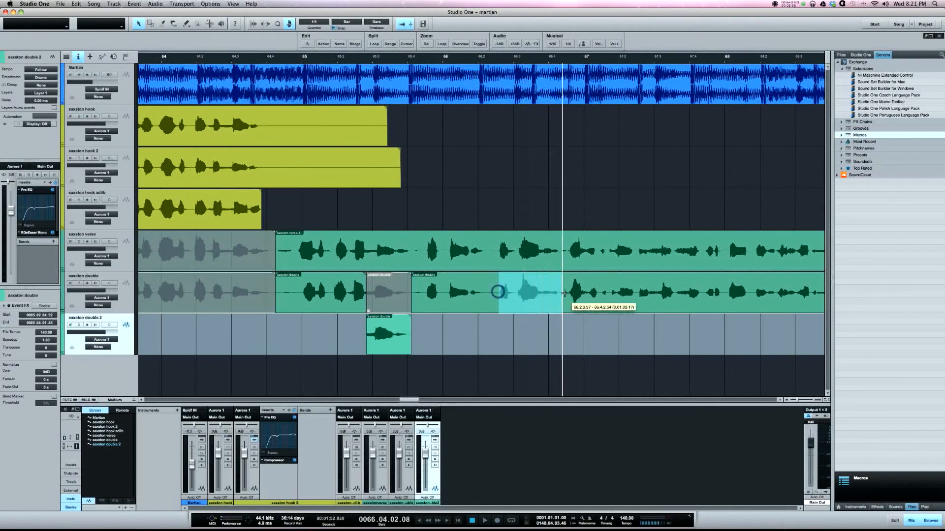
Step: Mark the second word and copy it onto its own sax double 3 track with 'copy range down'
left_click(304, 60)
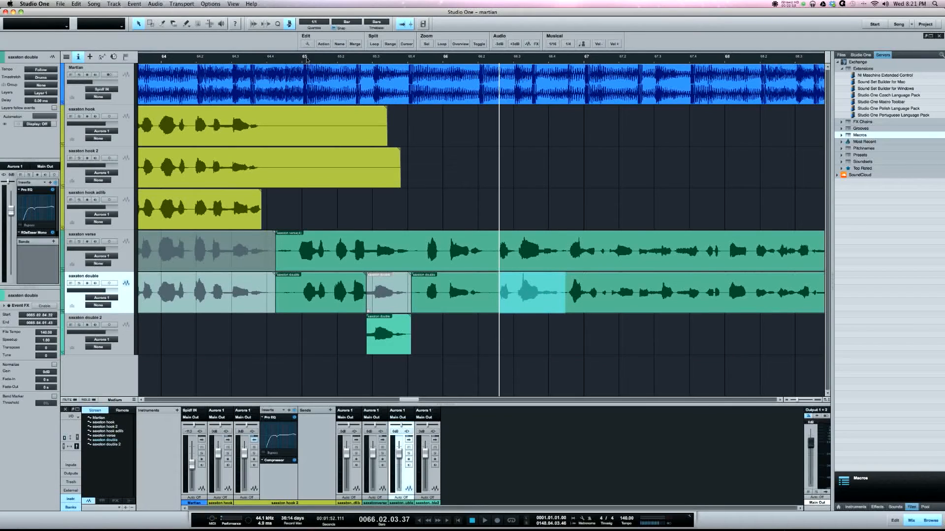
left_click(322, 43)
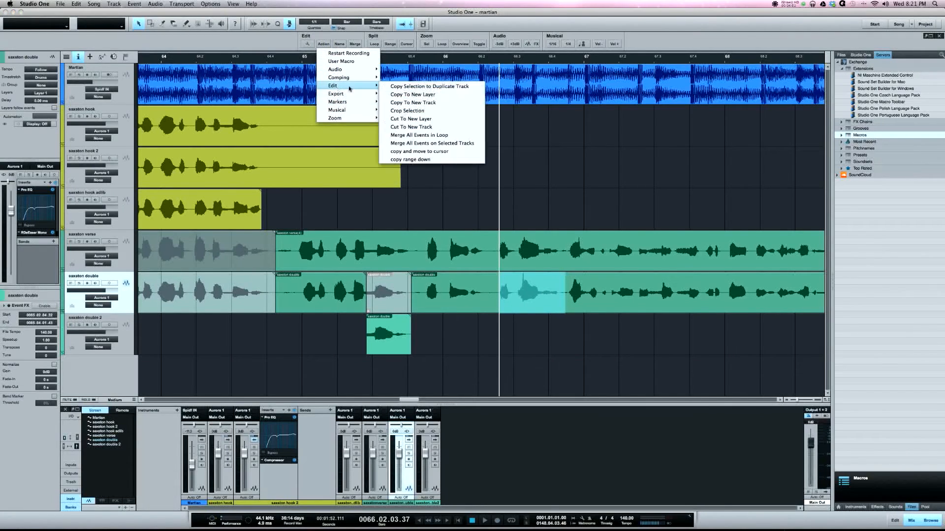
left_click(413, 95)
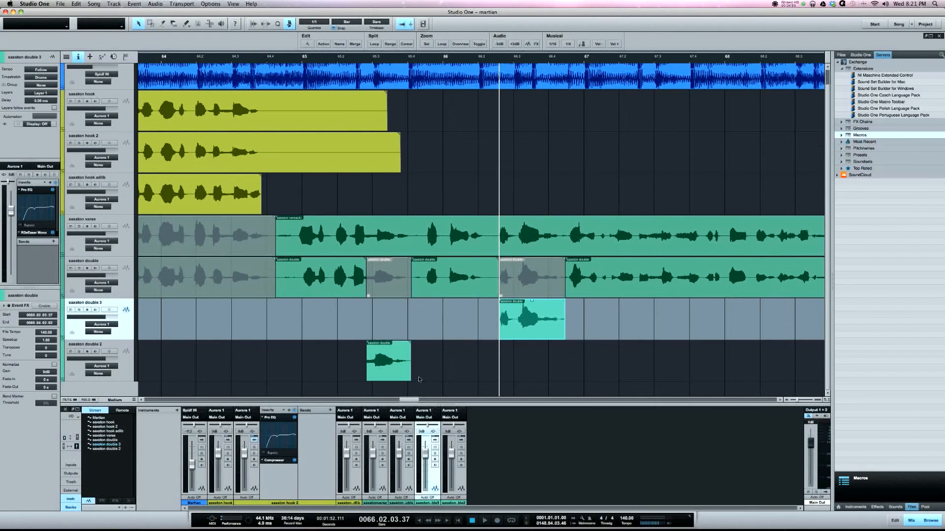
mouse_move(393, 476)
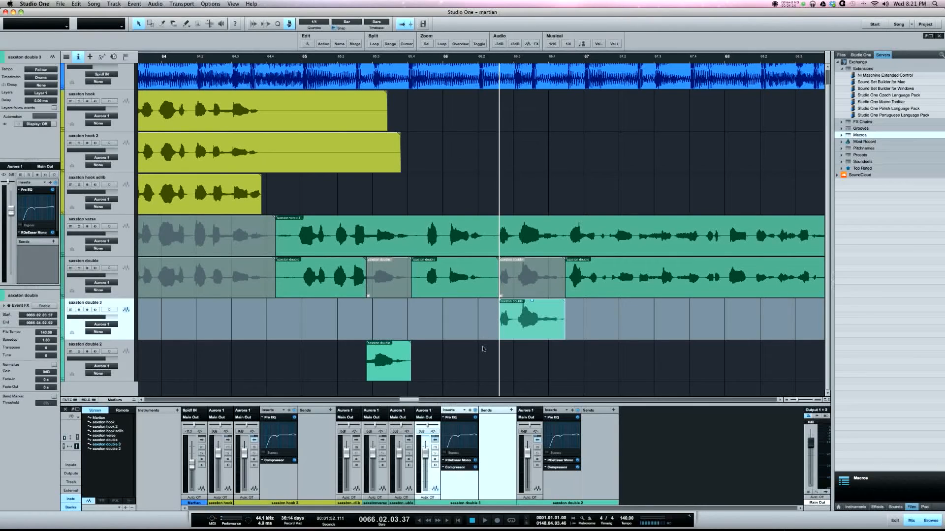
mouse_move(429, 286)
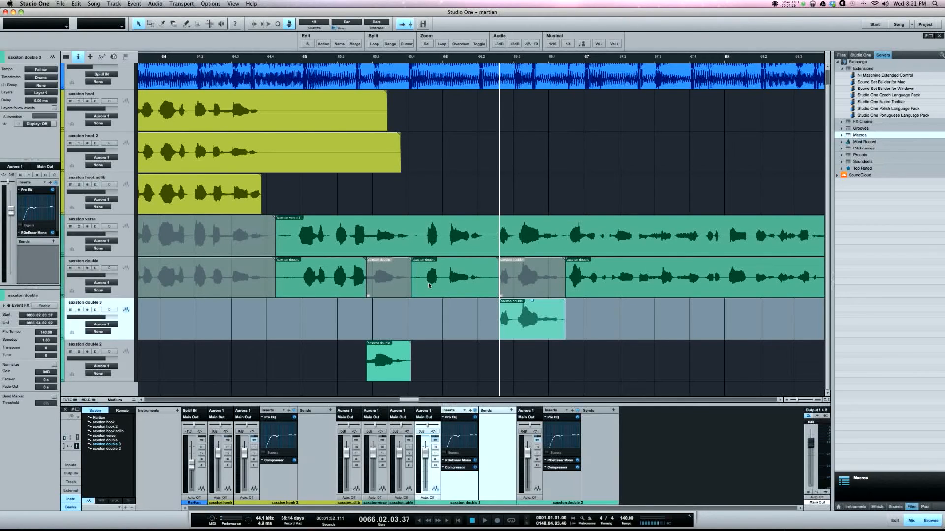
mouse_move(429, 318)
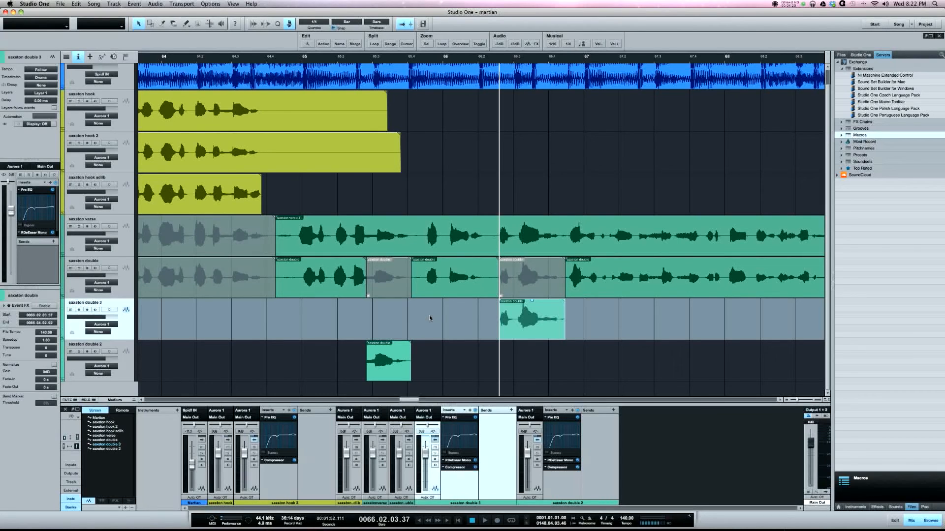
mouse_move(438, 282)
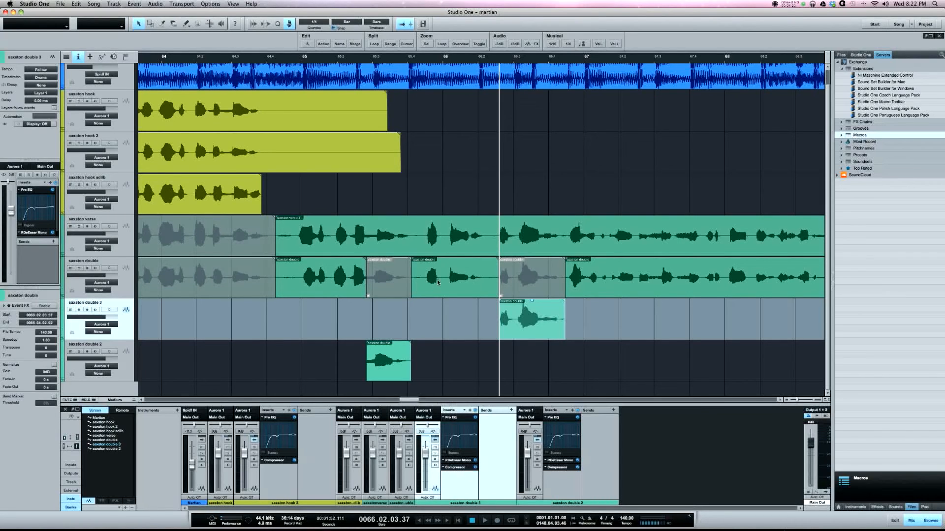